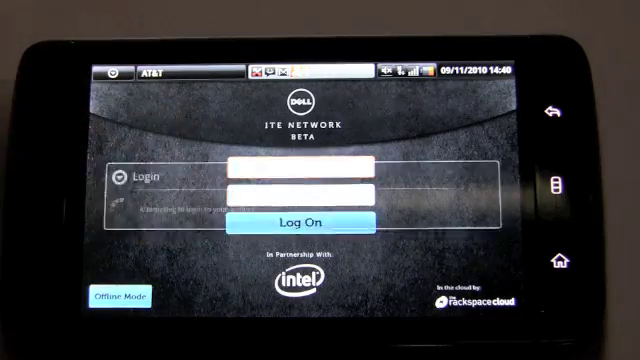
# Log on to ITE Network and land on the All feed of dated technology articles.
pyautogui.click(300, 218)
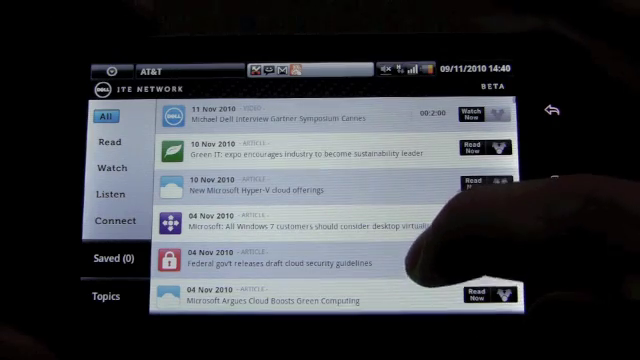
pyautogui.scroll(-3)
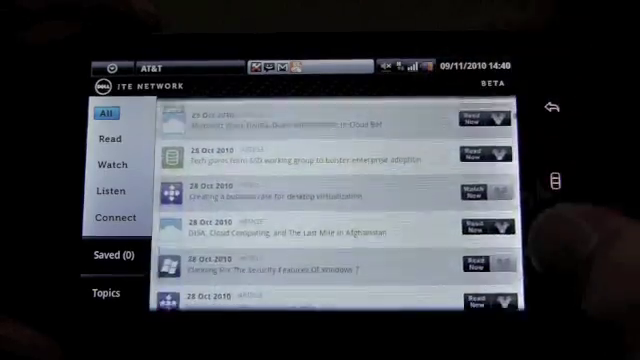
pyautogui.scroll(-3)
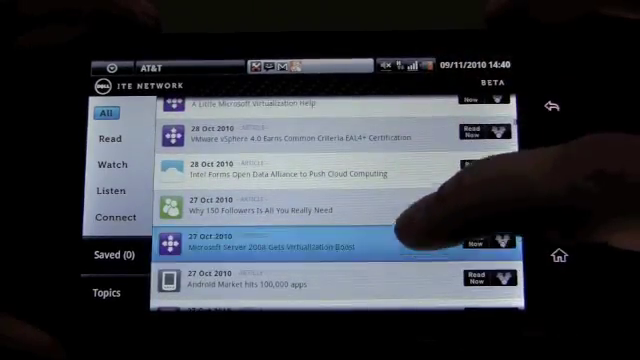
pyautogui.scroll(-3)
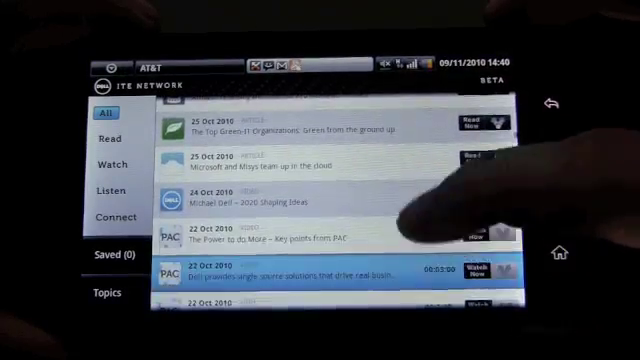
pyautogui.scroll(-3)
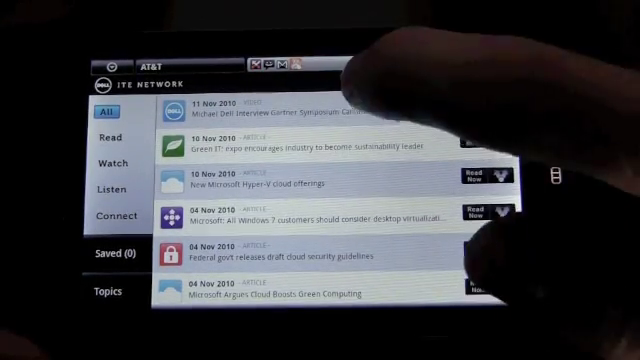
pyautogui.click(300, 112)
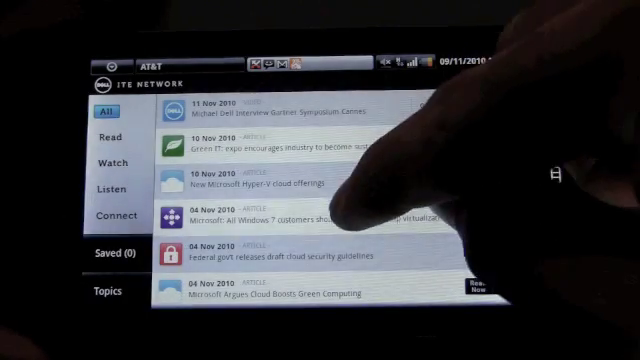
pyautogui.scroll(-3)
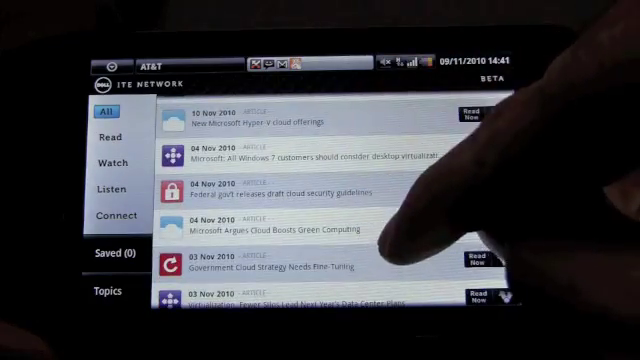
pyautogui.scroll(-3)
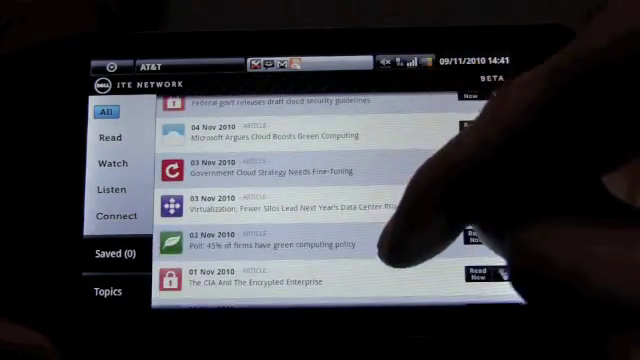
pyautogui.scroll(-3)
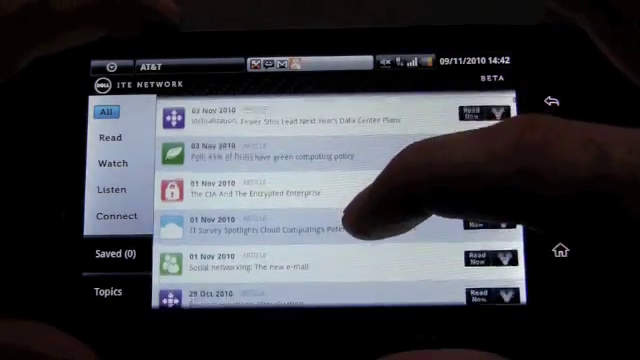
pyautogui.scroll(-3)
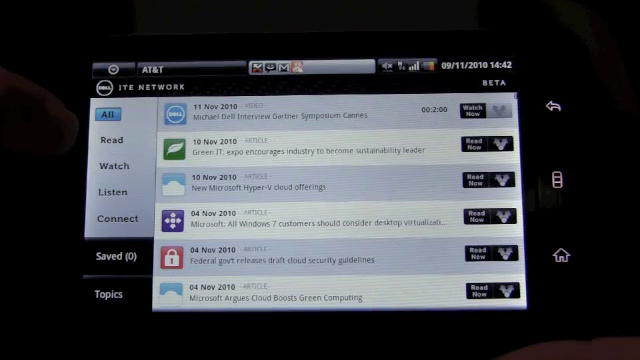
# Filter to Read, open 'IT Survey Spotlights Cloud Computing's Potential, Misconceptions' and show its sharing options.
pyautogui.click(116, 132)
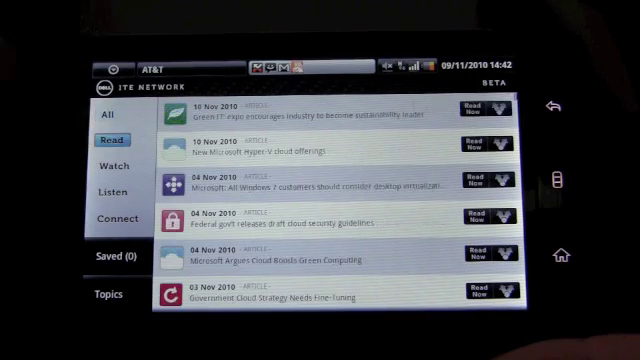
pyautogui.click(300, 258)
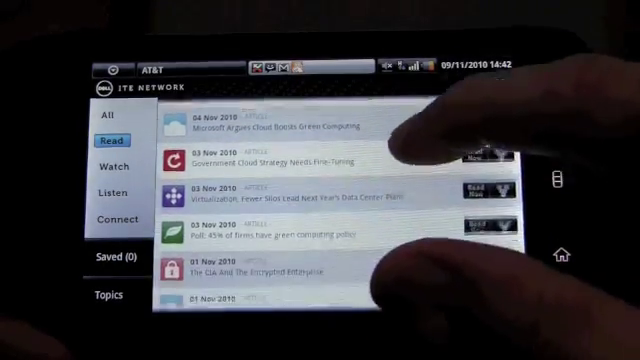
pyautogui.scroll(-3)
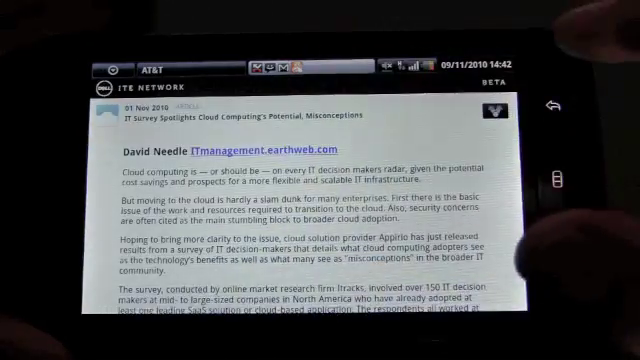
pyautogui.scroll(-3)
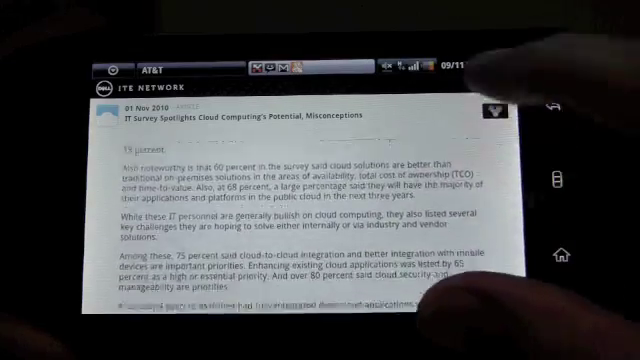
pyautogui.scroll(-3)
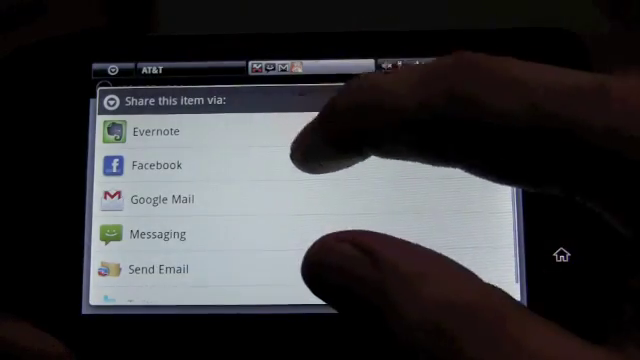
# Dismiss the 'Share this item via' dialog and scroll the Read list to older entries.
pyautogui.scroll(-3)
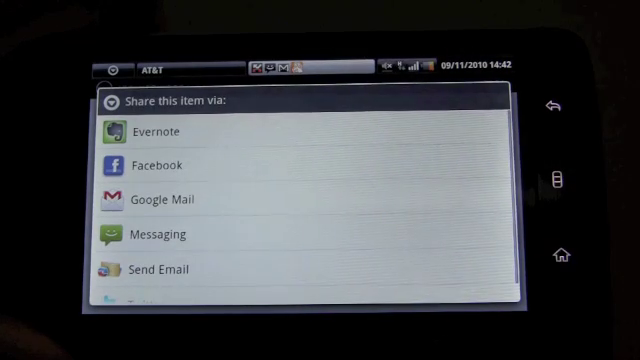
pyautogui.scroll(-3)
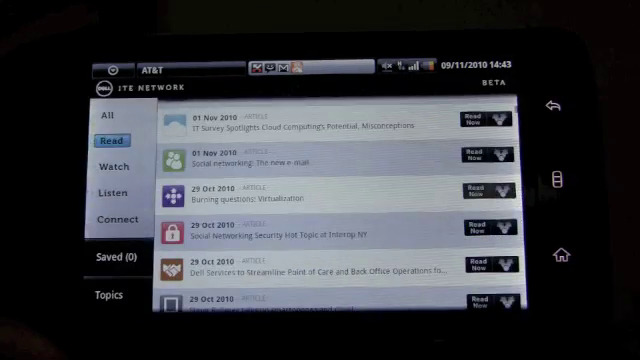
# Filter to Watch, view the Michael Dell Gartner Symposium video details and return to the Watch list.
pyautogui.click(112, 162)
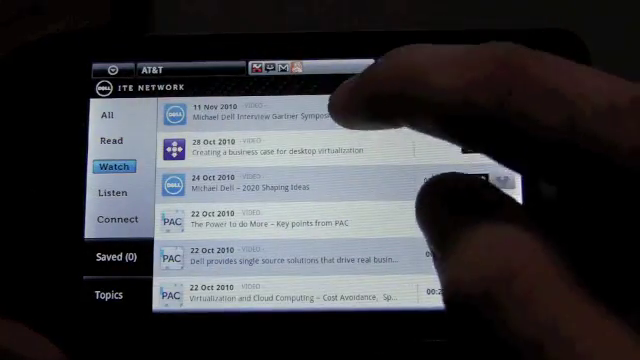
pyautogui.click(270, 110)
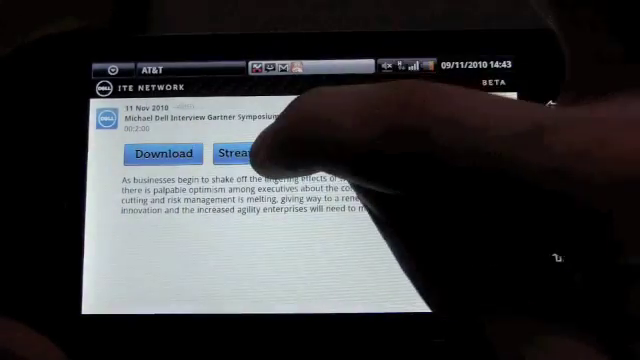
pyautogui.click(240, 156)
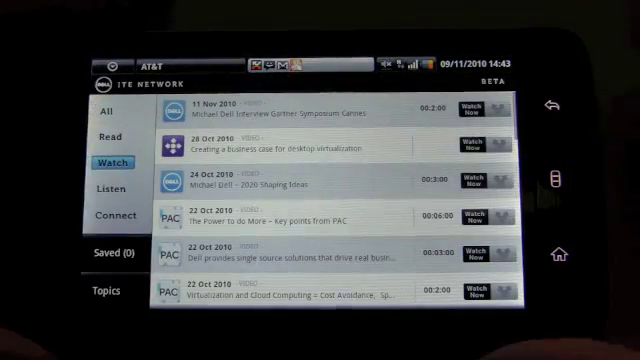
# Filter to Listen and stream the virtualization solutions audio item.
pyautogui.click(108, 188)
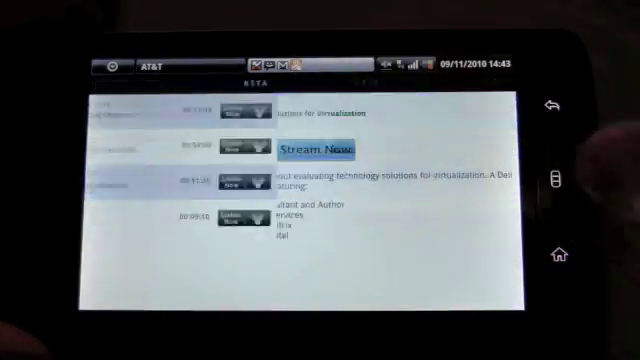
pyautogui.click(314, 148)
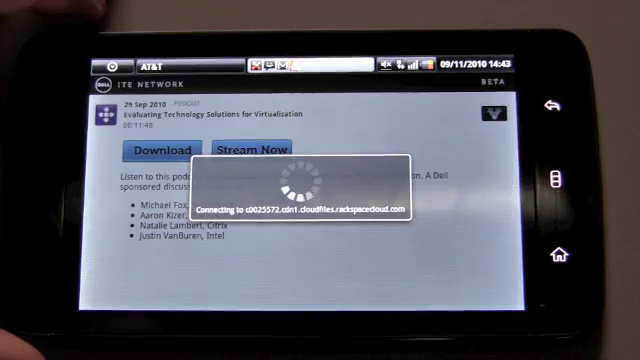
pyautogui.click(256, 148)
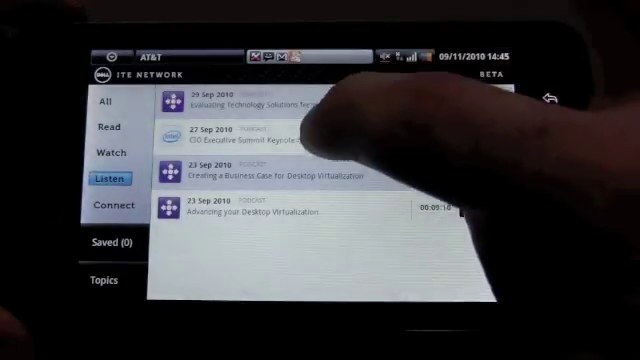
# Download the CIO Executive Summit Keynote audio to Saved and view the two saved downloads.
pyautogui.click(250, 144)
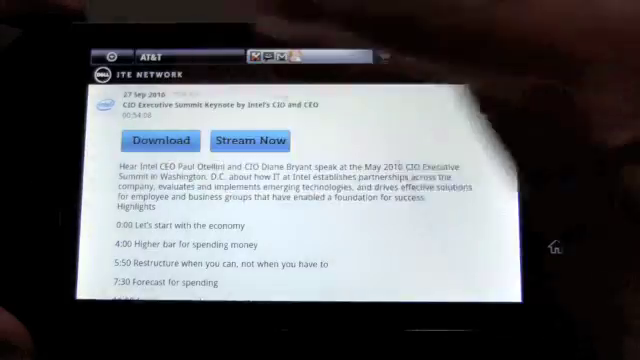
pyautogui.click(156, 140)
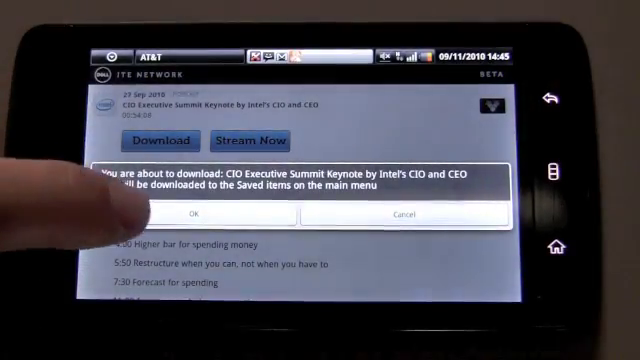
pyautogui.click(200, 216)
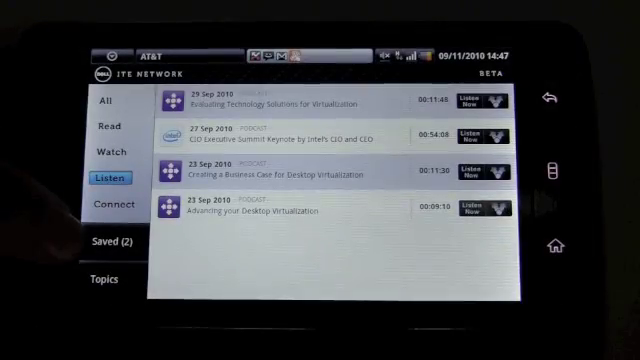
pyautogui.click(104, 242)
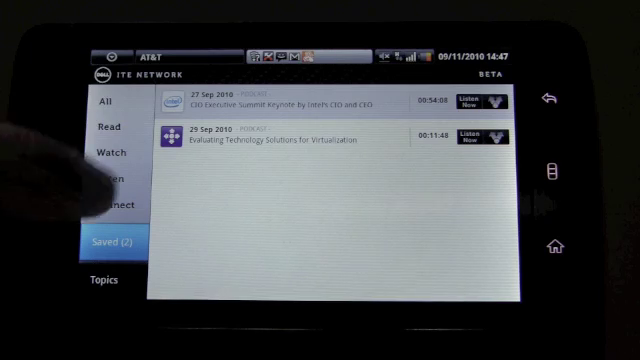
# Switch to Topics to browse the mixed October 2010 feed of articles, videos and audio.
pyautogui.click(300, 104)
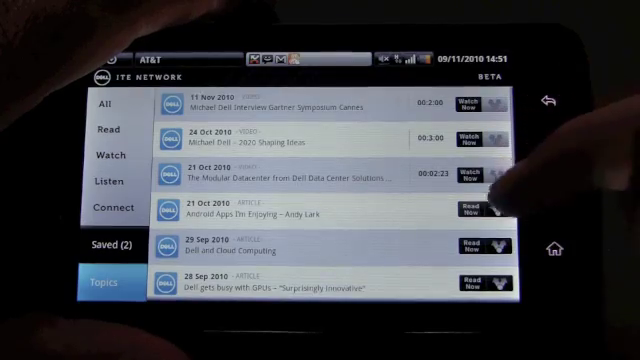
pyautogui.scroll(-3)
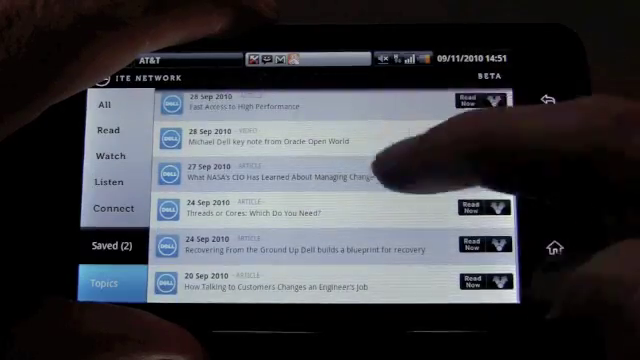
pyautogui.scroll(-3)
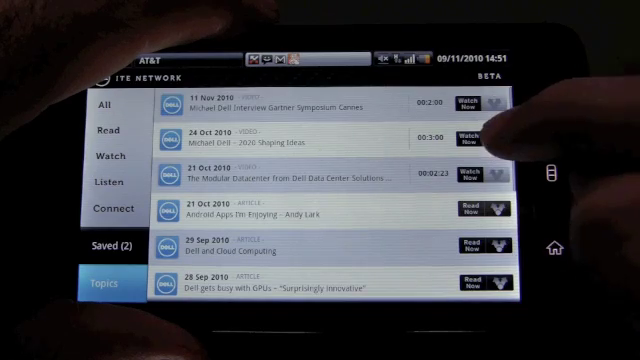
pyautogui.scroll(-3)
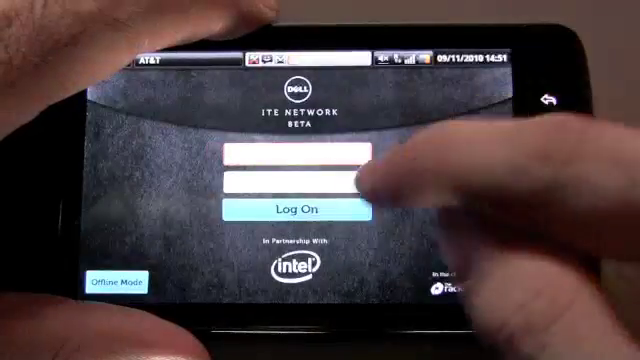
# Log on again to reach the All feed of November 2010 posts.
pyautogui.click(300, 210)
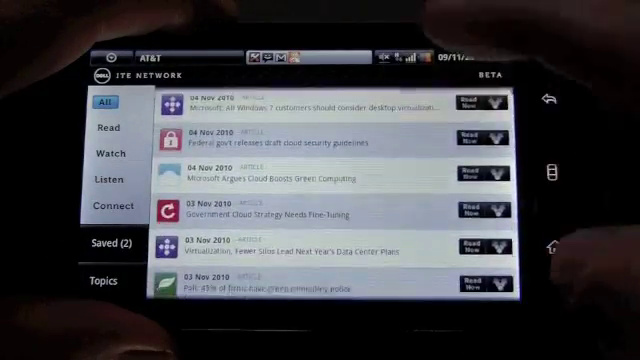
# Scroll the All feed down past October posts to late September 2010 entries.
pyautogui.scroll(-3)
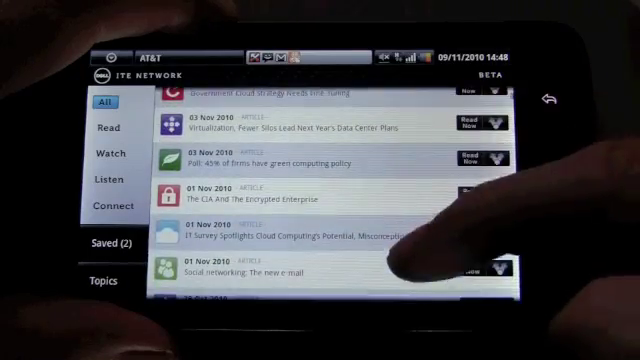
pyautogui.scroll(-3)
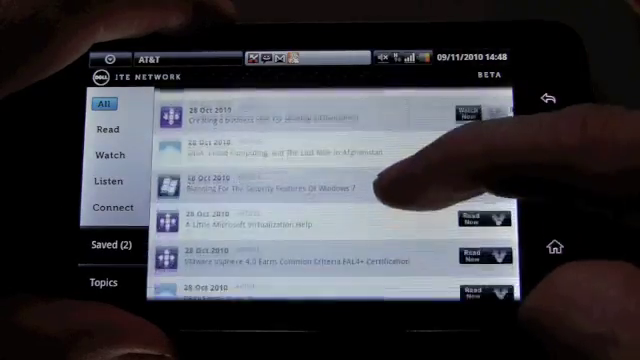
pyautogui.scroll(-3)
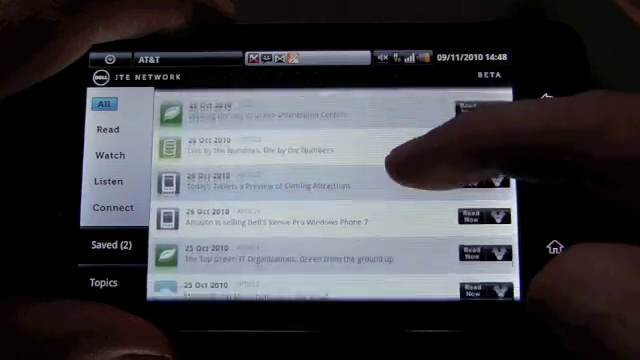
pyautogui.scroll(-3)
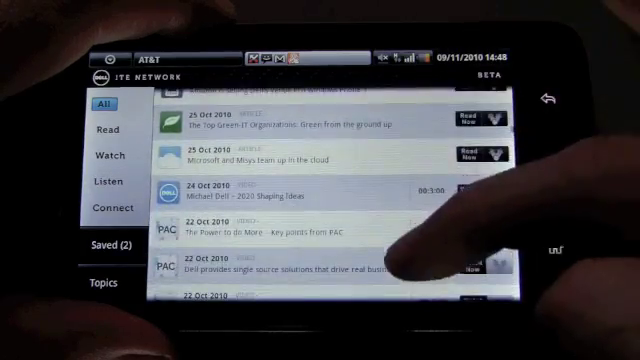
pyautogui.scroll(-3)
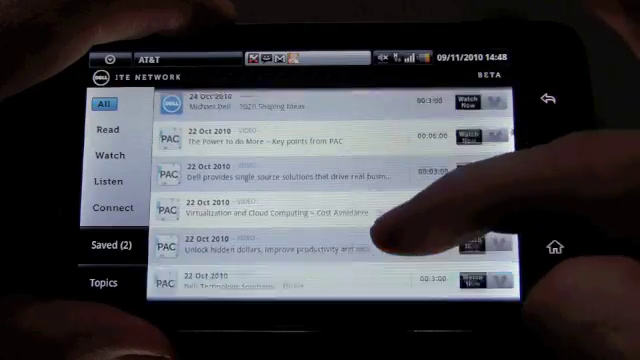
pyautogui.scroll(-3)
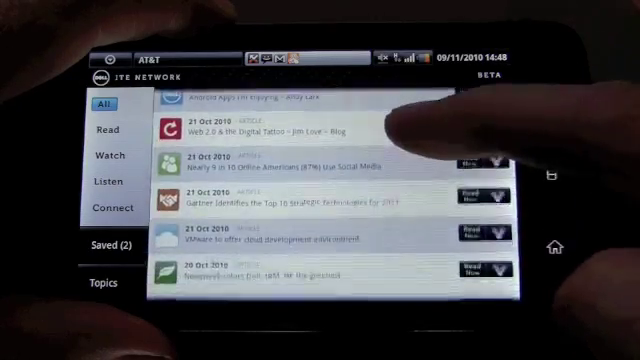
pyautogui.scroll(-3)
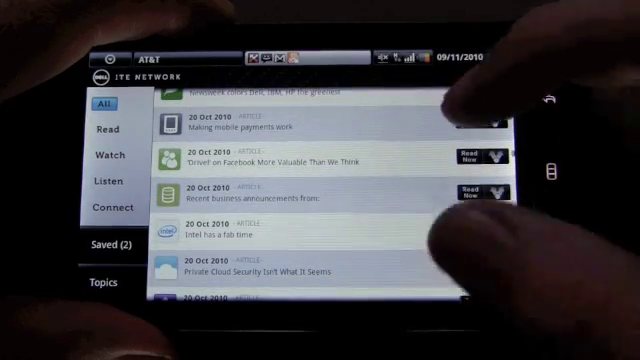
pyautogui.scroll(-3)
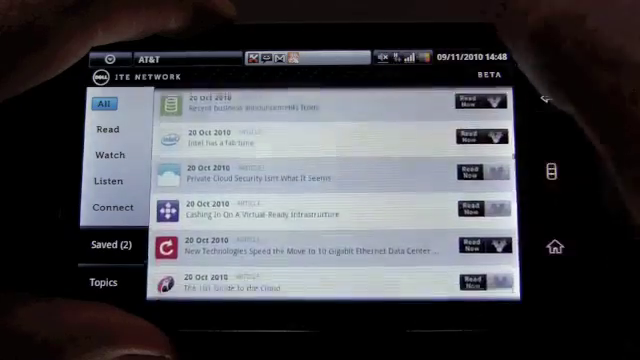
pyautogui.scroll(-3)
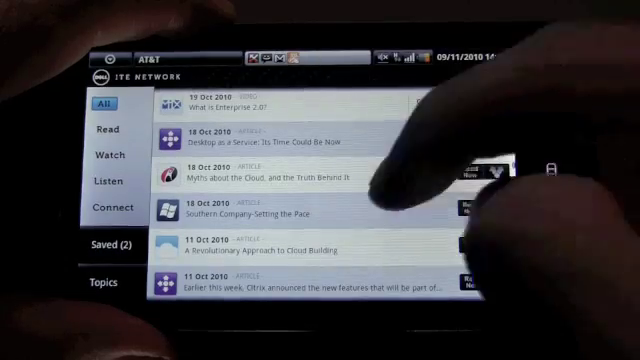
pyautogui.scroll(-3)
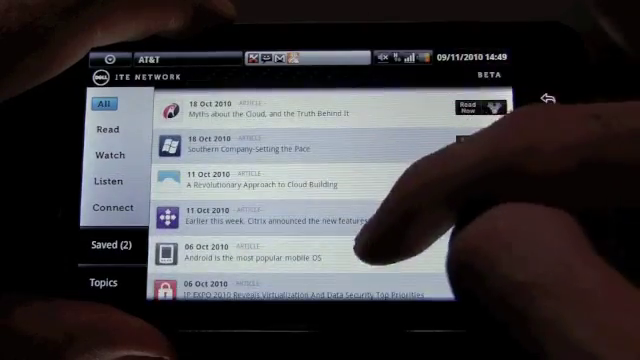
pyautogui.scroll(-3)
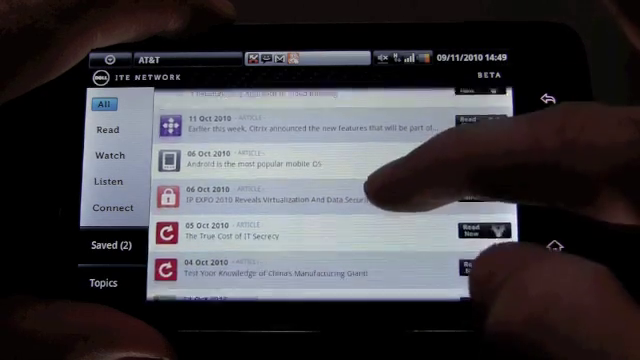
pyautogui.scroll(-3)
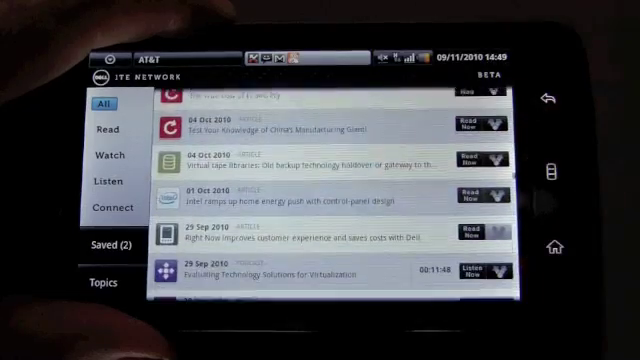